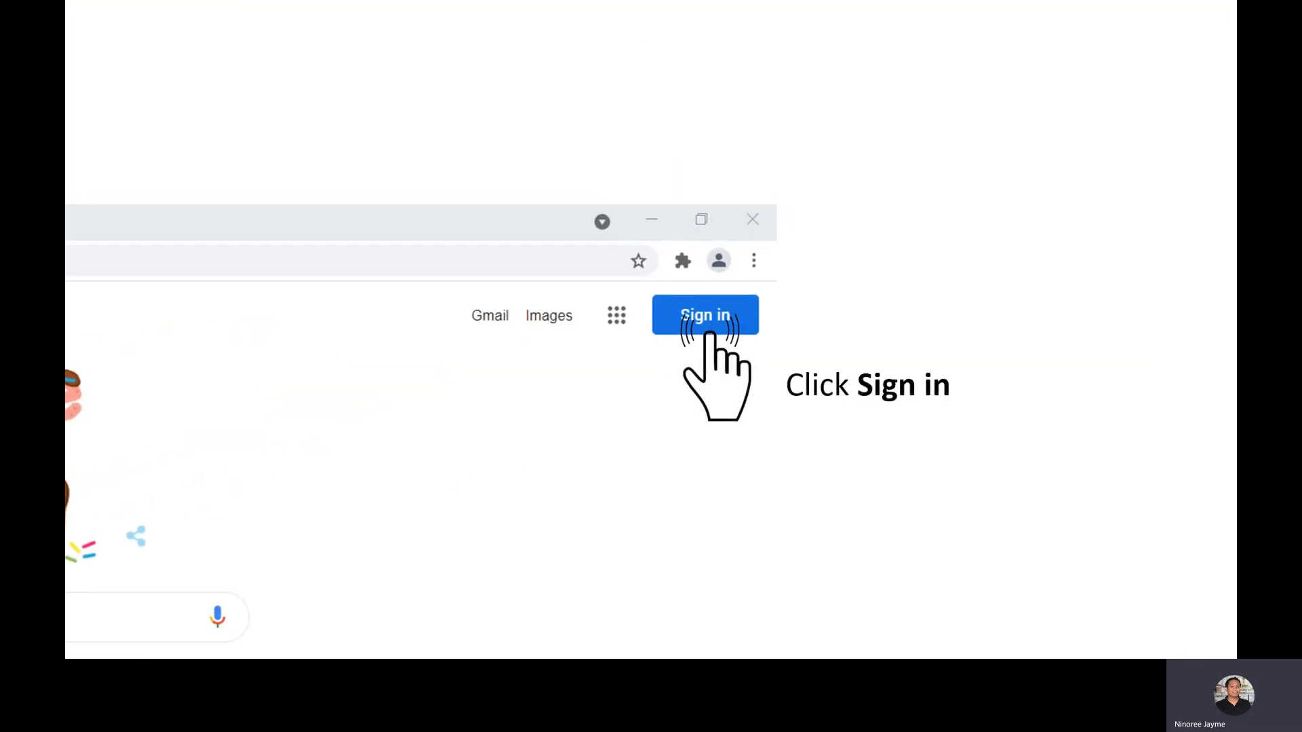
Sign in to the school Google account with its email and password
click(705, 314)
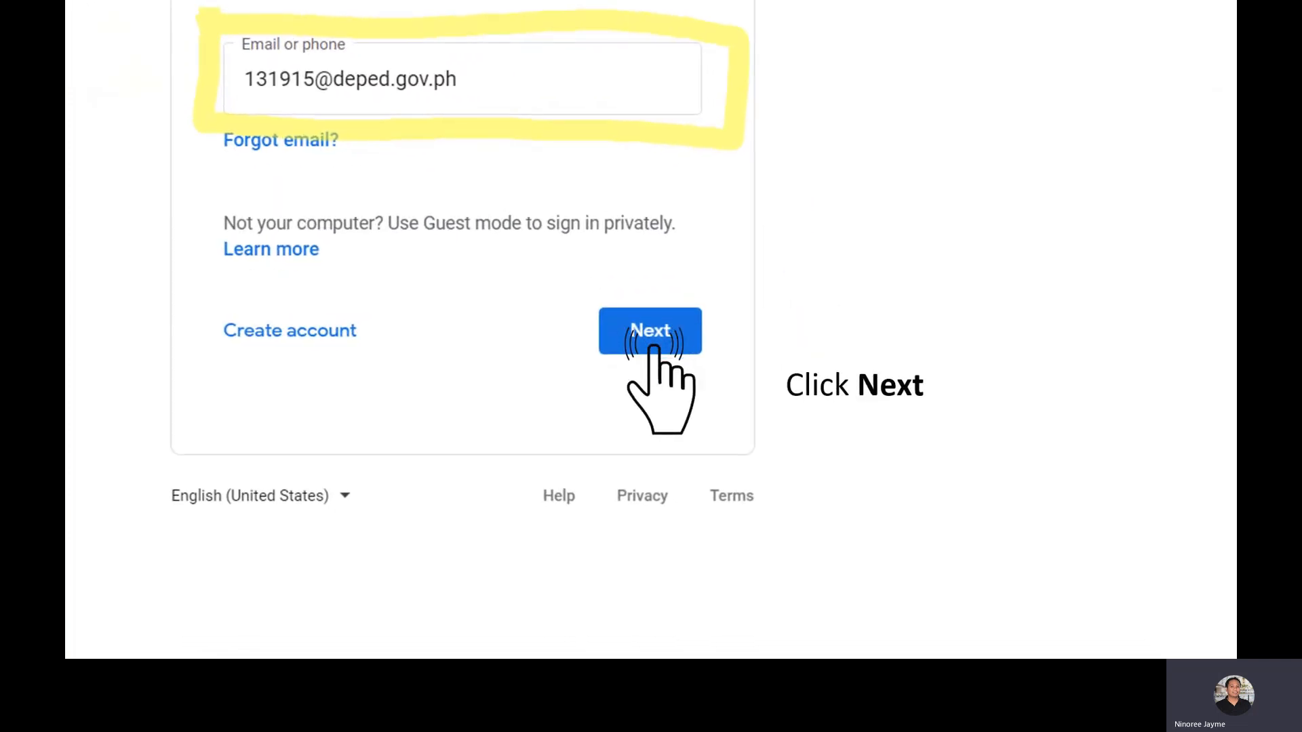
click(649, 331)
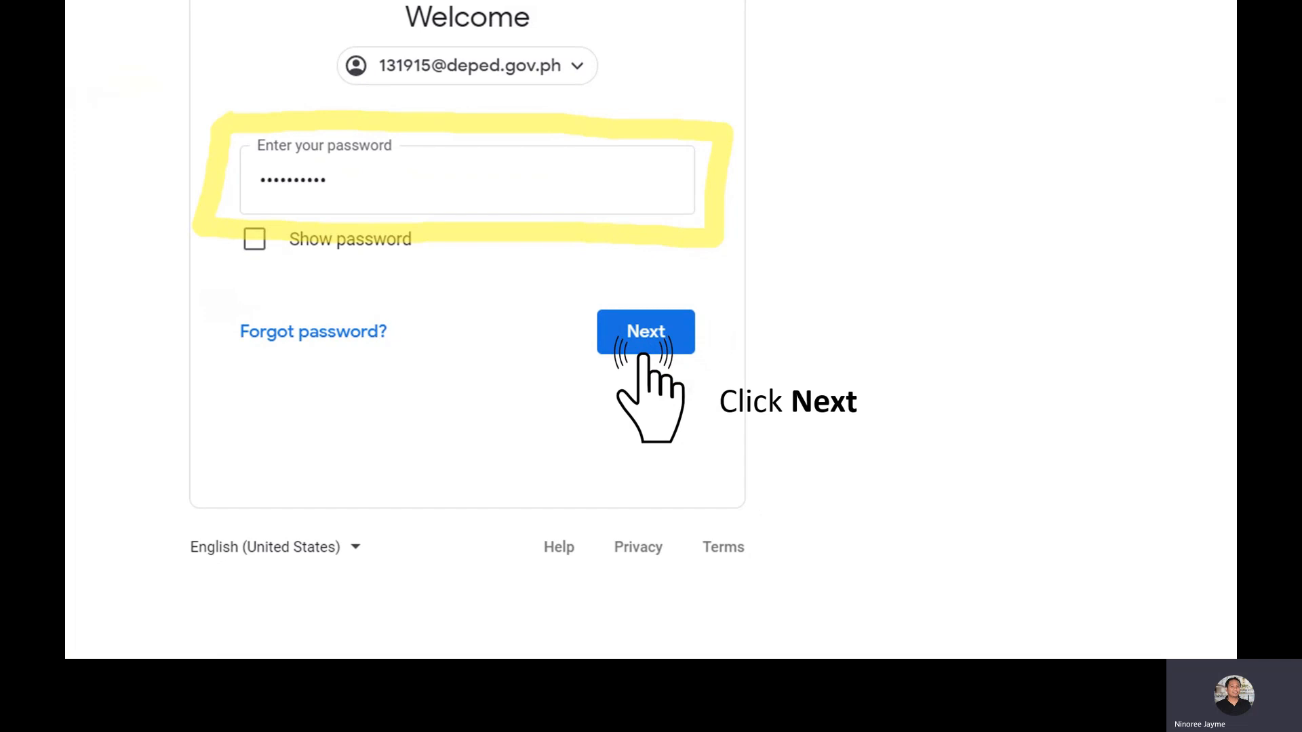
click(645, 331)
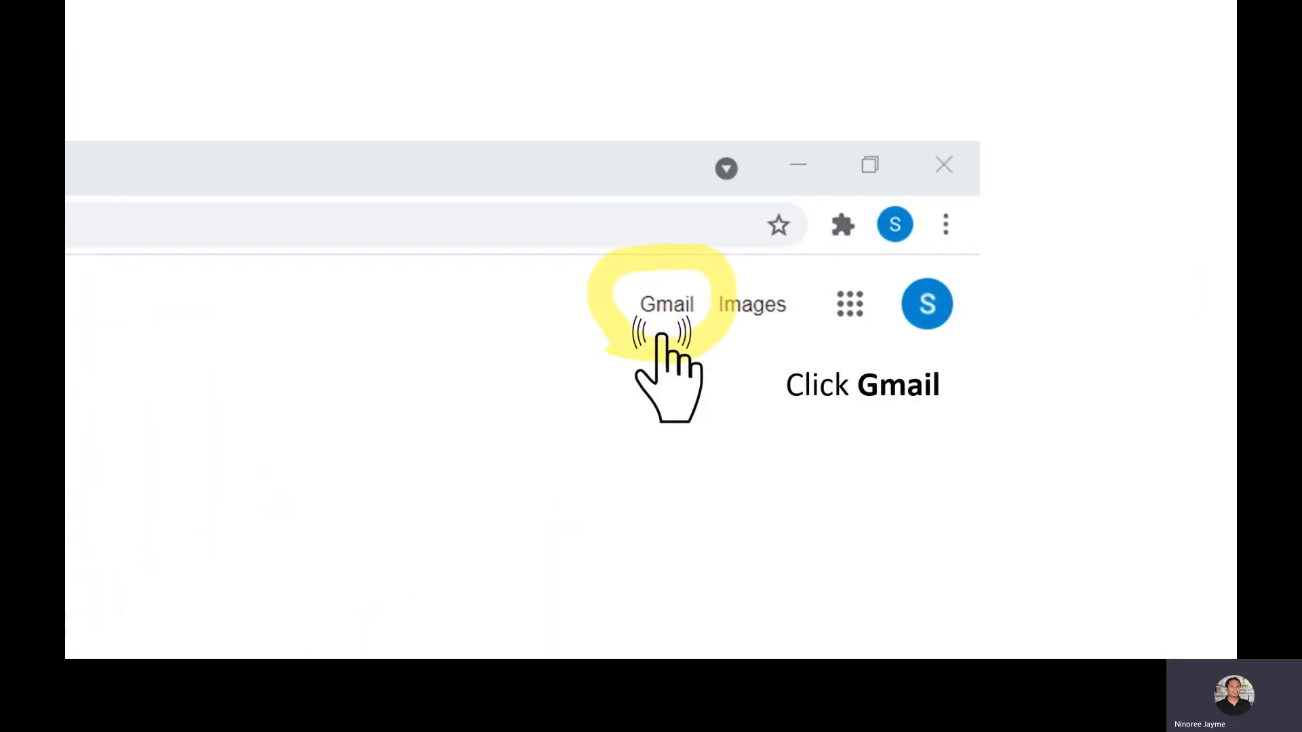
Open Gmail and the 'Microsoft 365 for Education User Accounts' credentials email
click(667, 303)
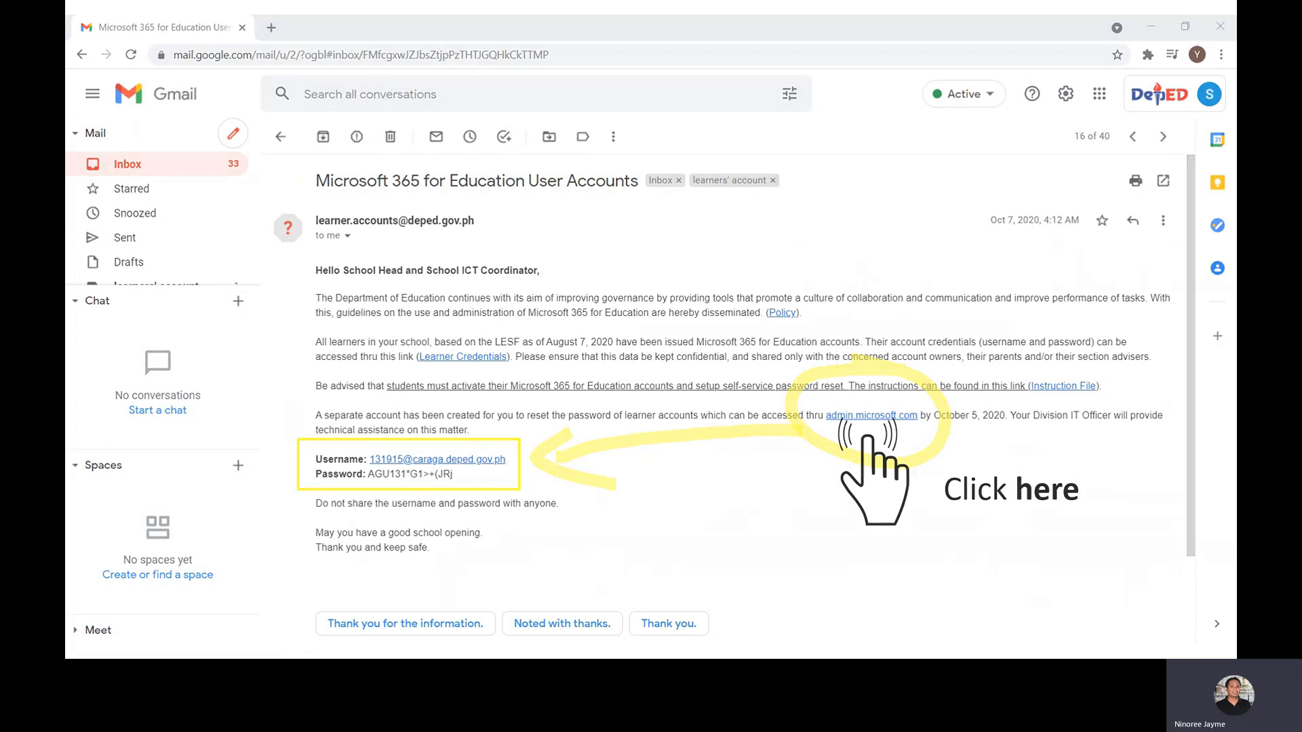
Sign in to the admin.microsoft.com portal with the school admin username and password
click(871, 415)
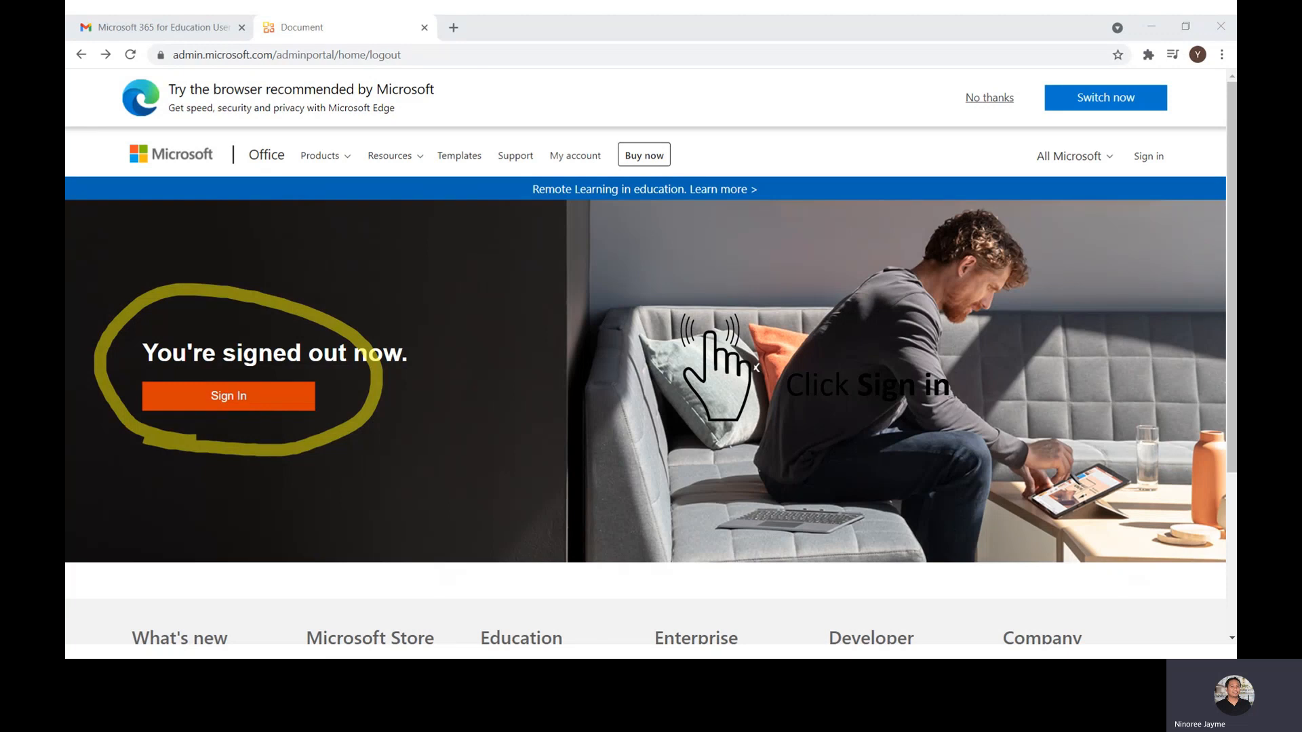
click(228, 395)
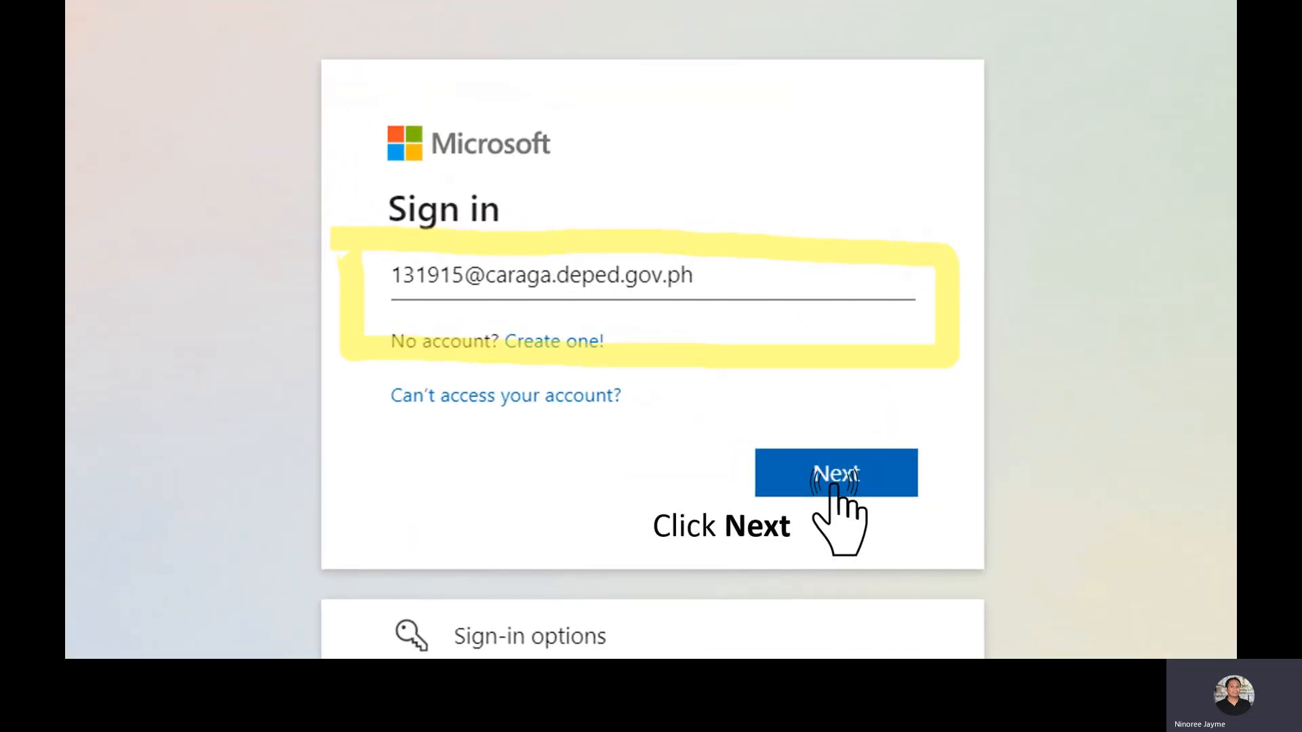
click(835, 472)
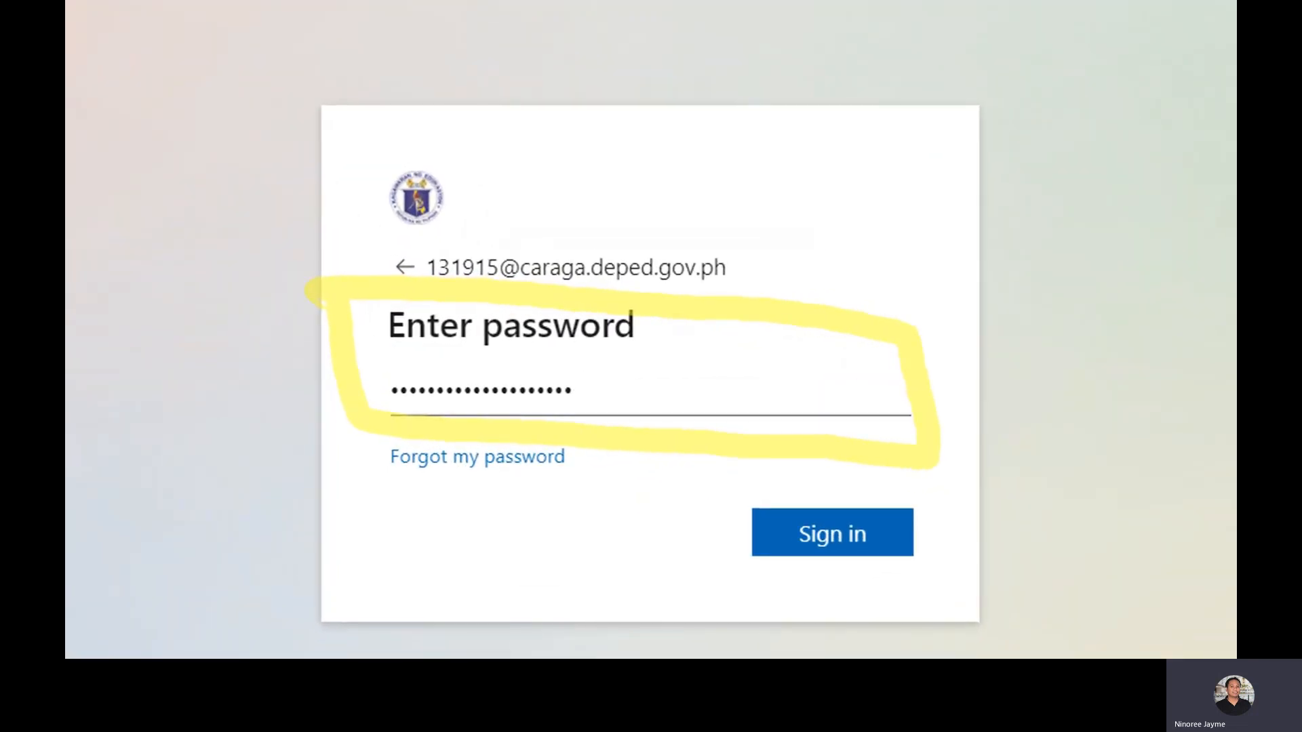
click(830, 532)
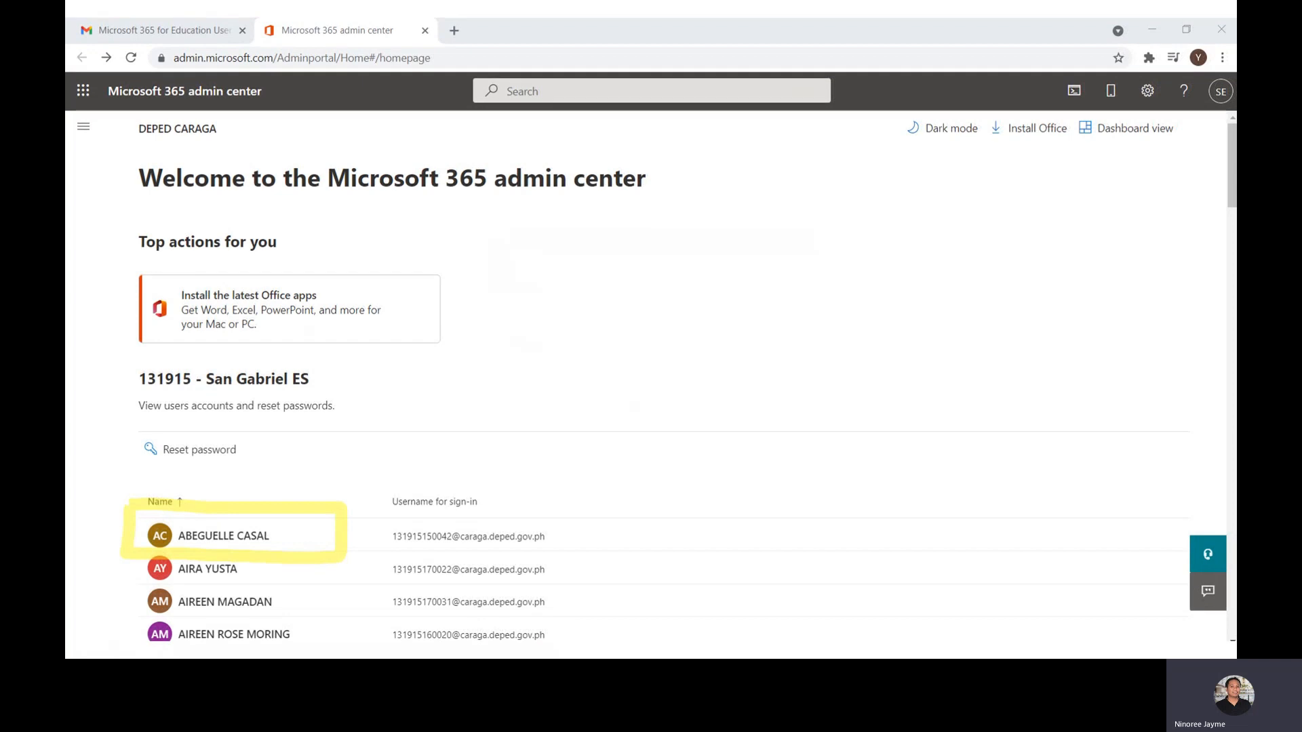
click(222, 536)
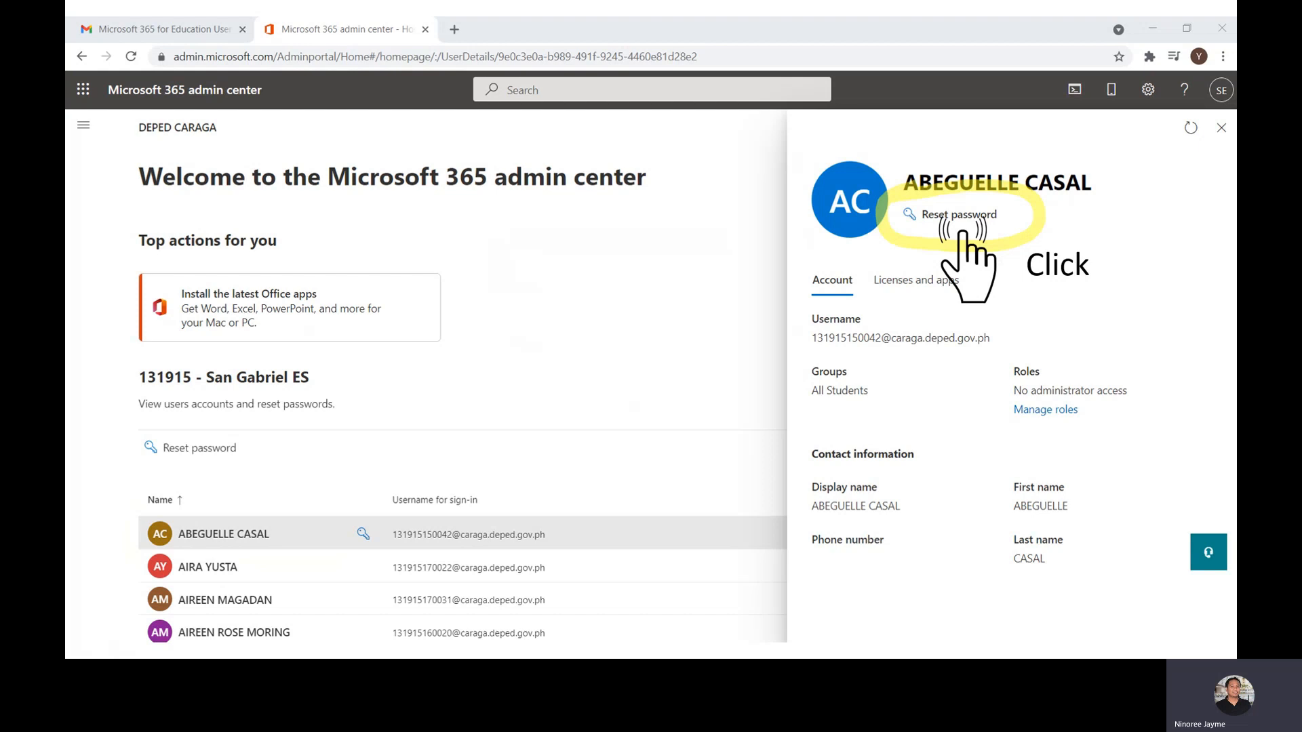
click(952, 214)
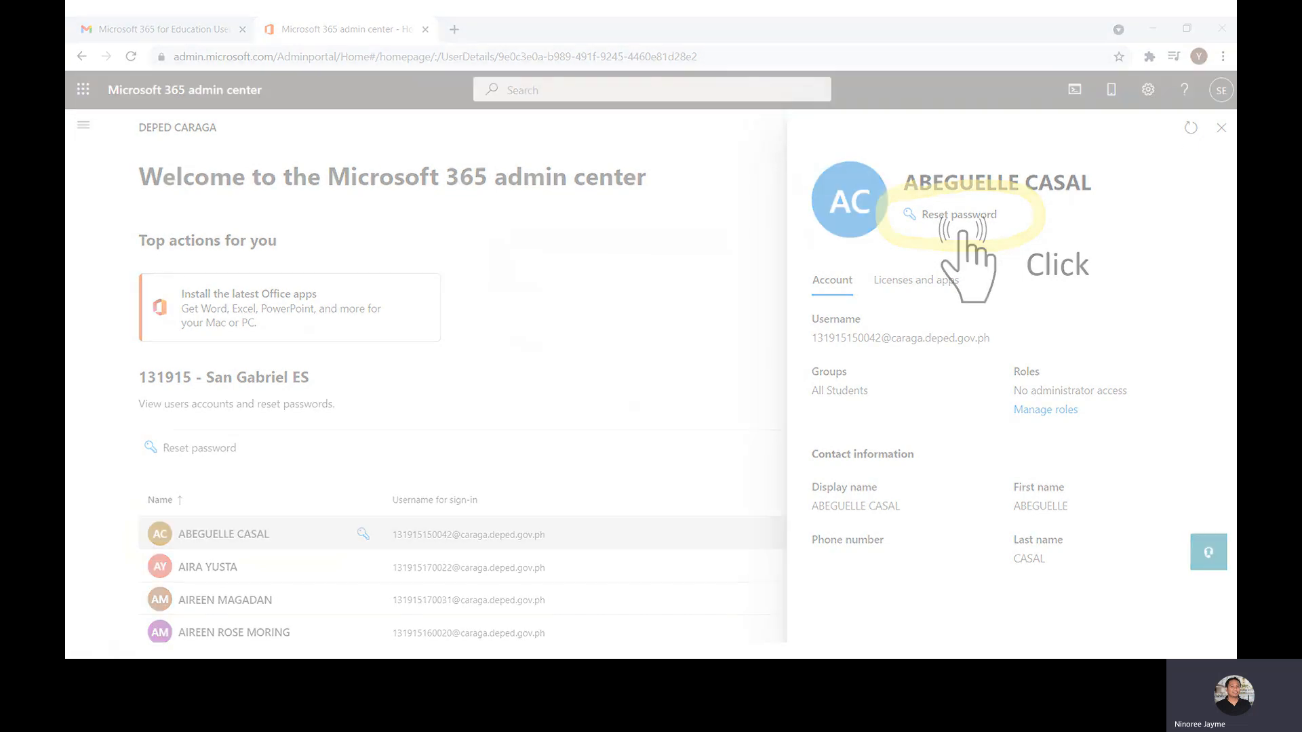
click(957, 214)
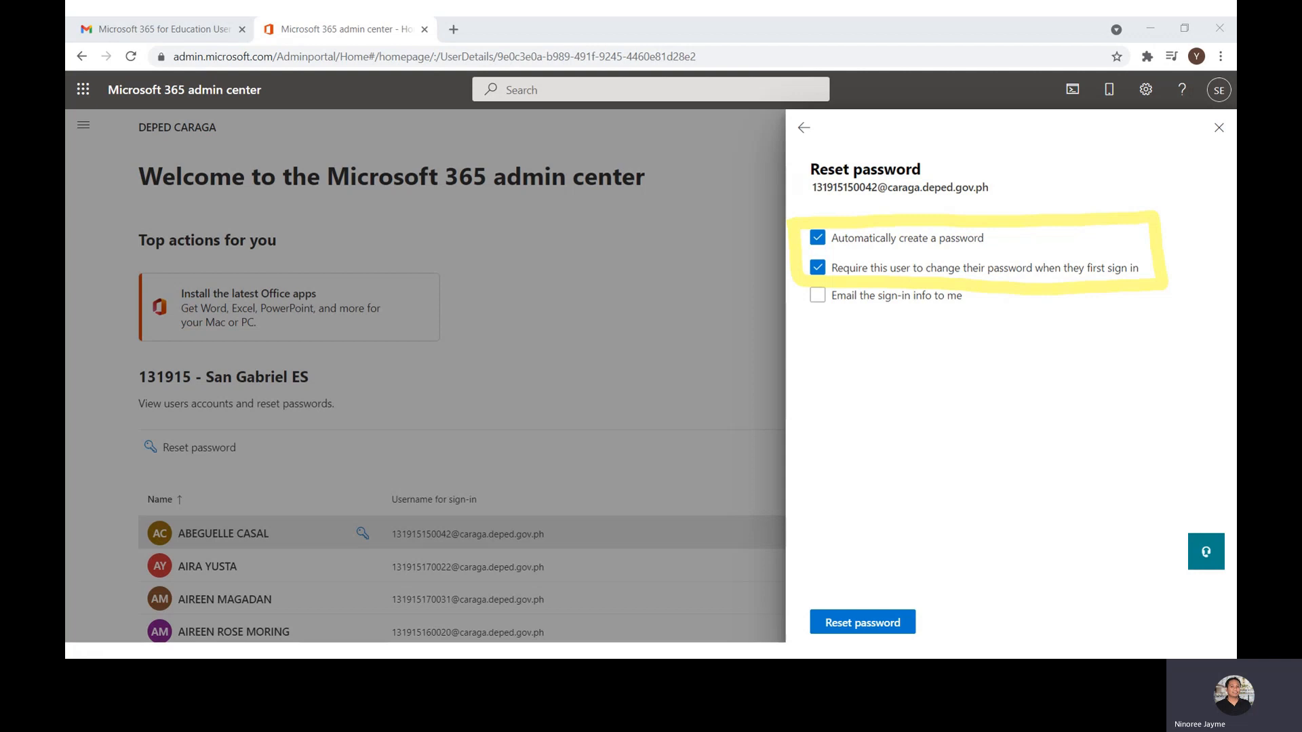
click(861, 623)
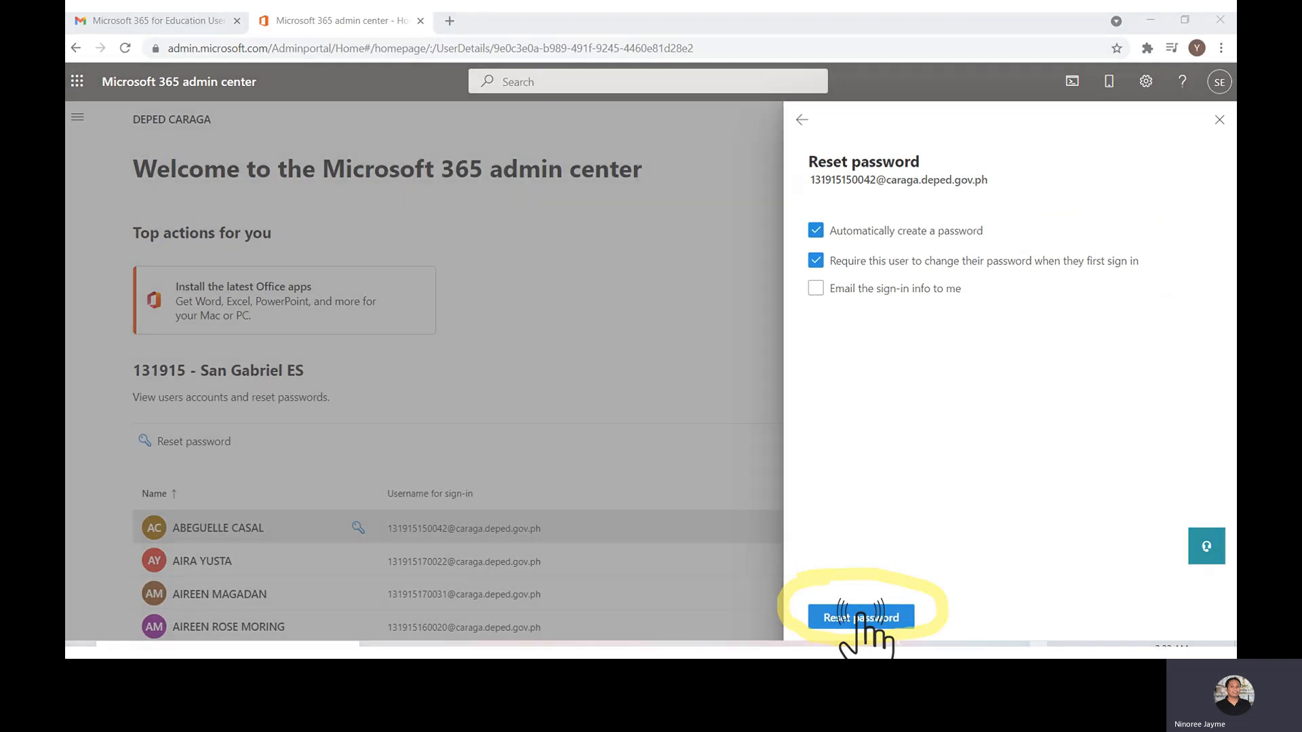
click(861, 617)
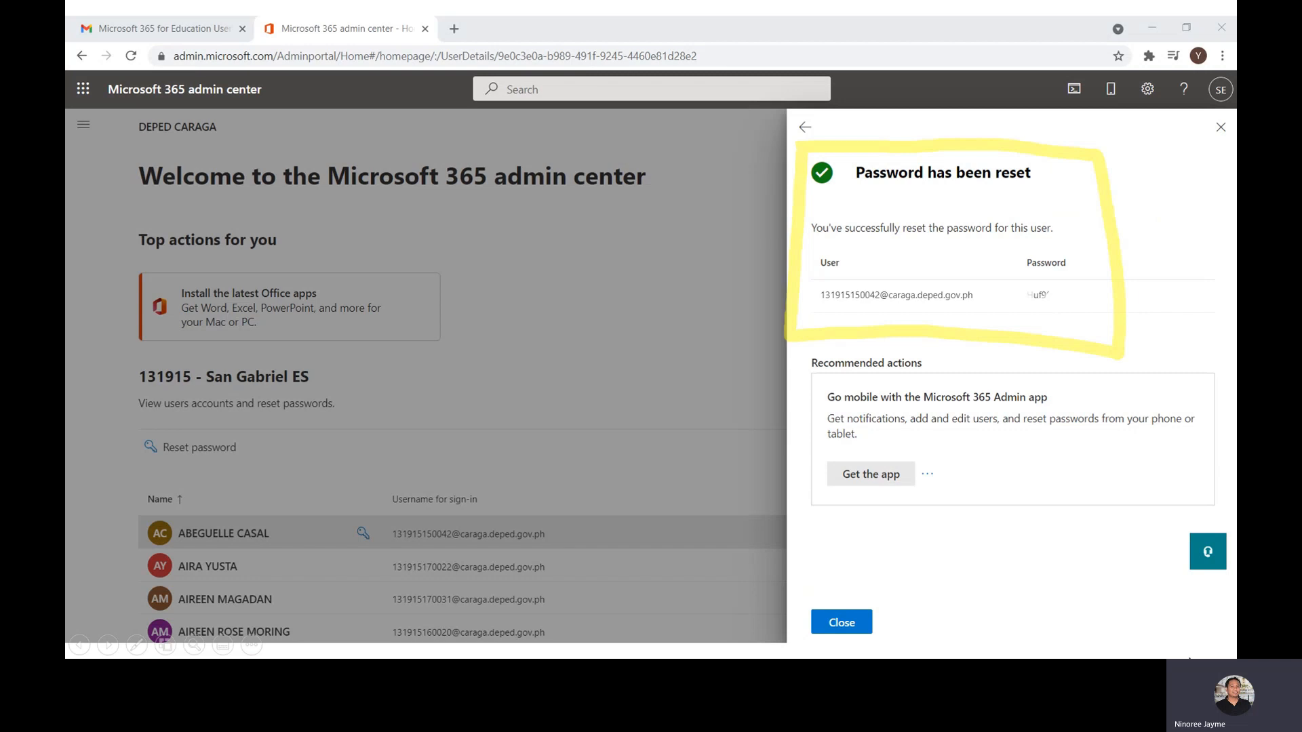
mouse_move(1037, 314)
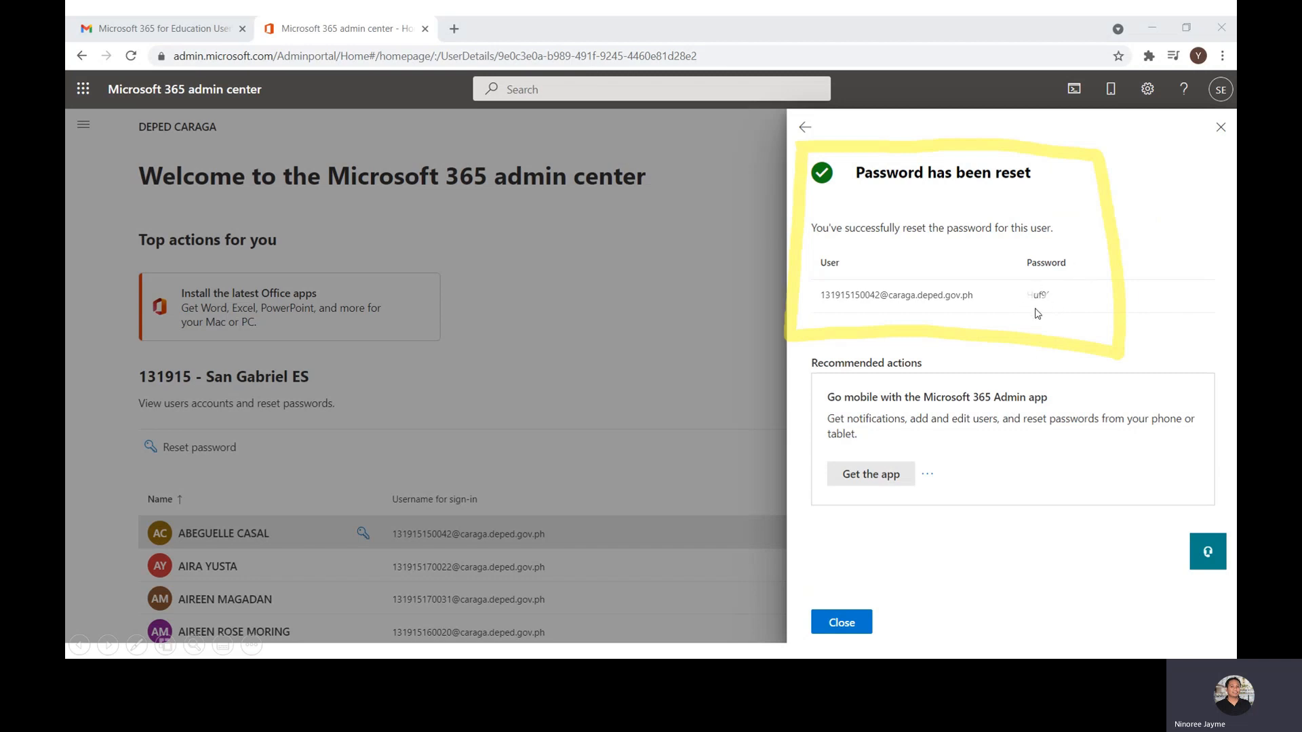